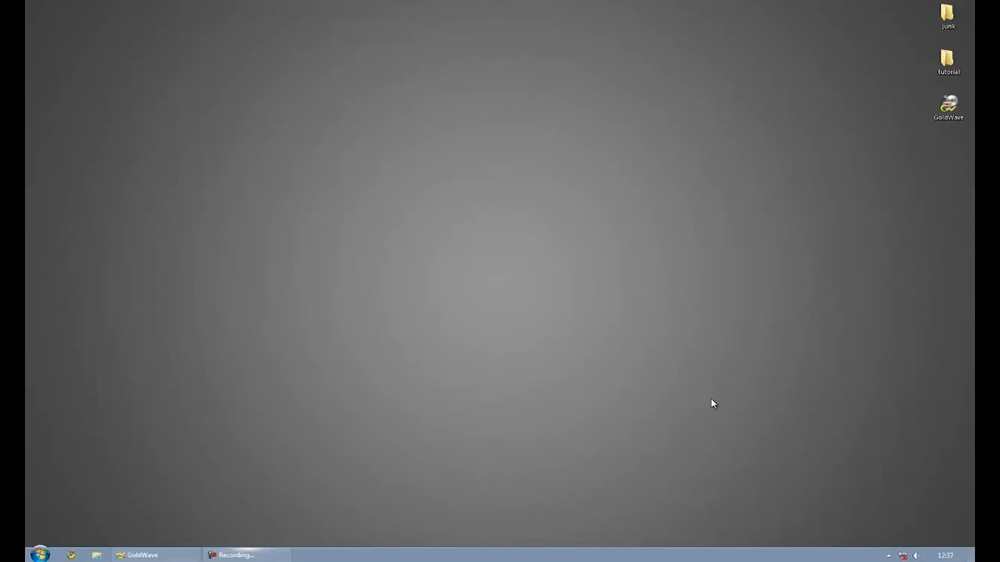
- Launch GoldWave from its desktop shortcut to an empty workspace
click(947, 106)
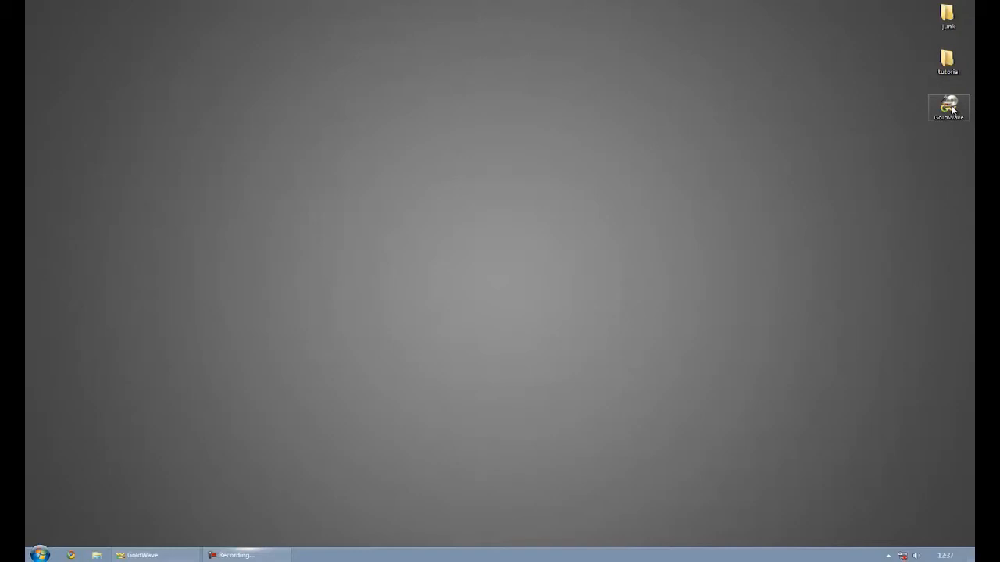
double_click(948, 106)
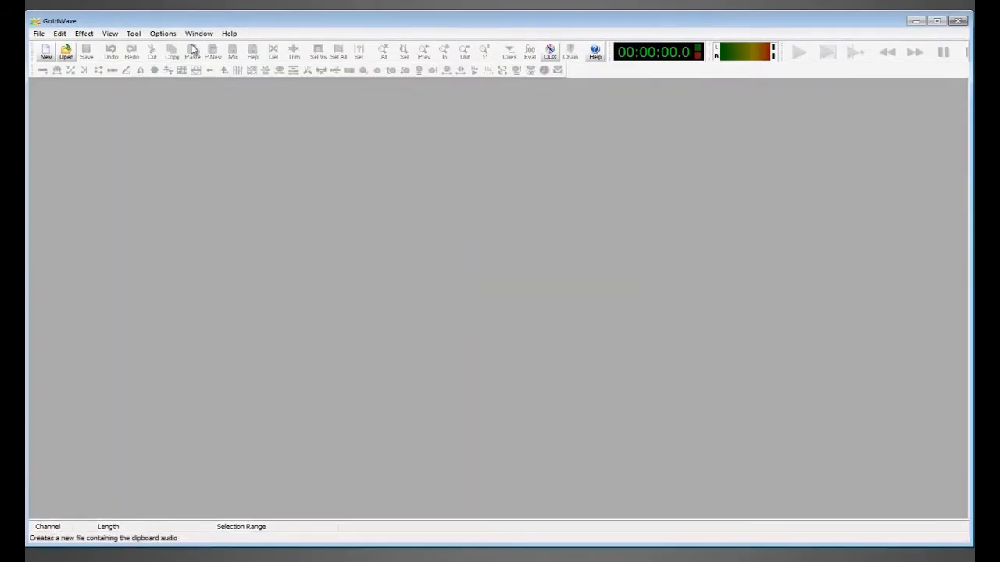
- Load the 'hey sexy lady' MP3 from the source folder into the editor
click(68, 50)
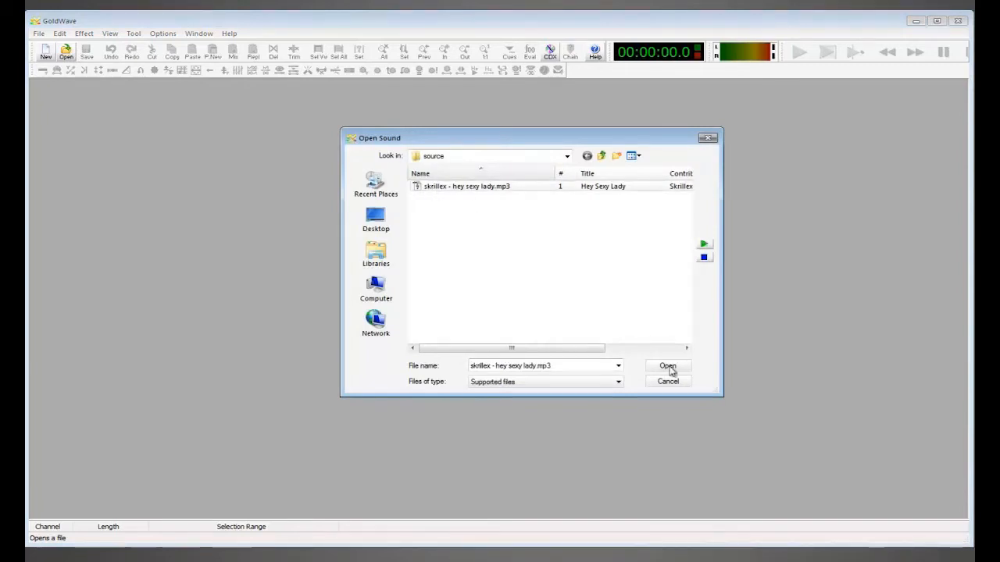
click(667, 365)
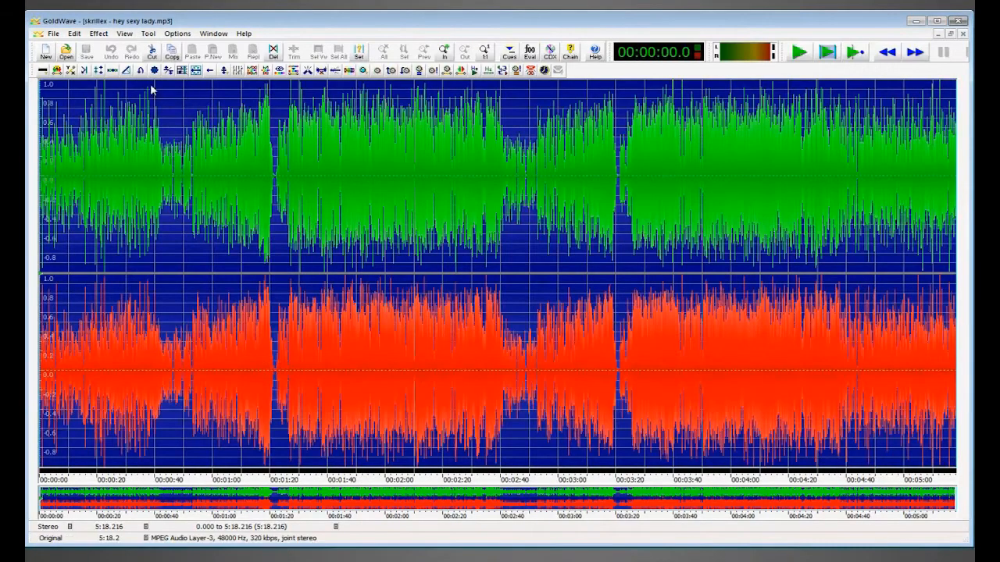
mouse_move(70, 106)
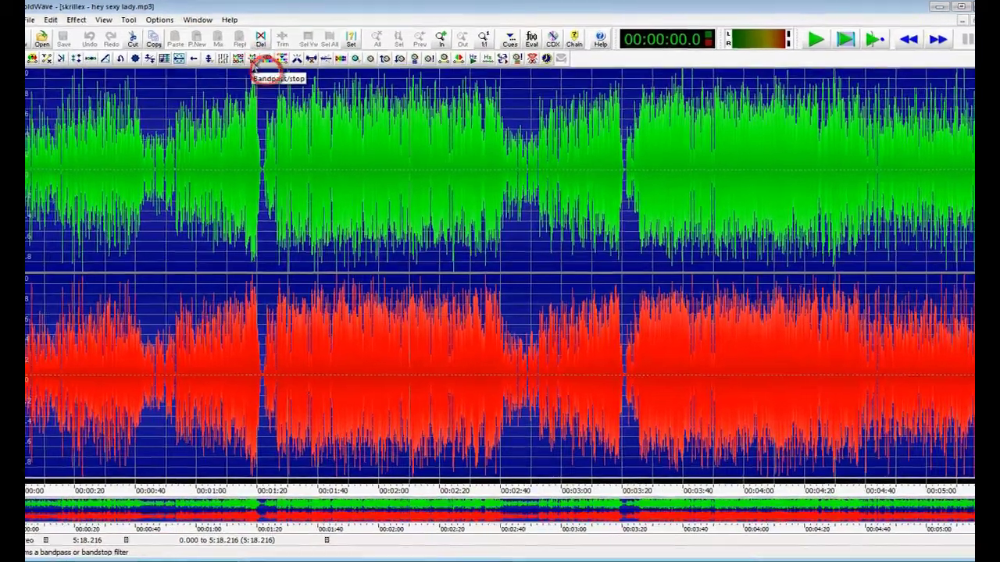
- Apply a static bandpass filter passing 100 Hz to 5512 Hz over the whole song
click(257, 59)
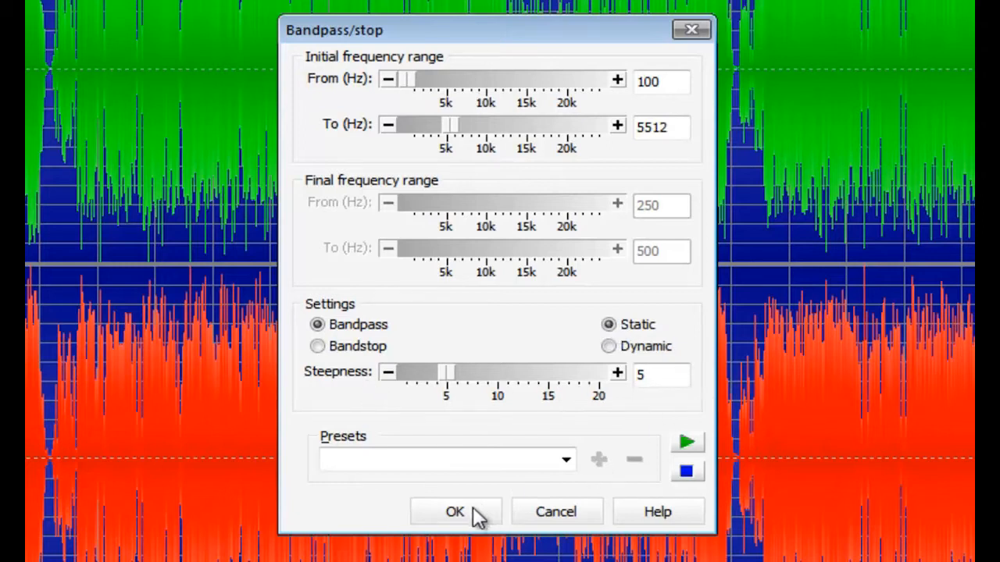
click(456, 513)
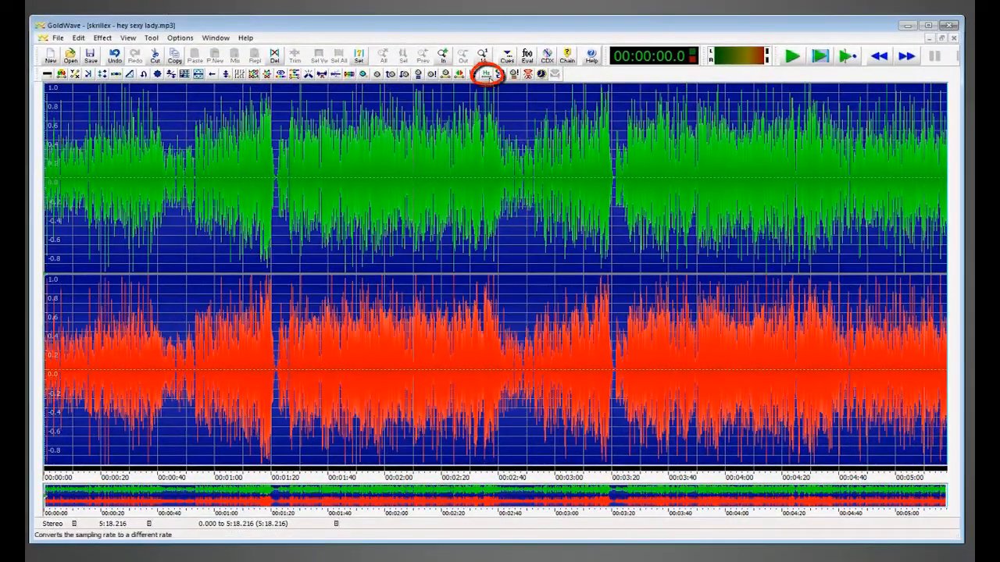
- Resample the song to 11025 Hz and acknowledge the new-attributes warning
click(484, 75)
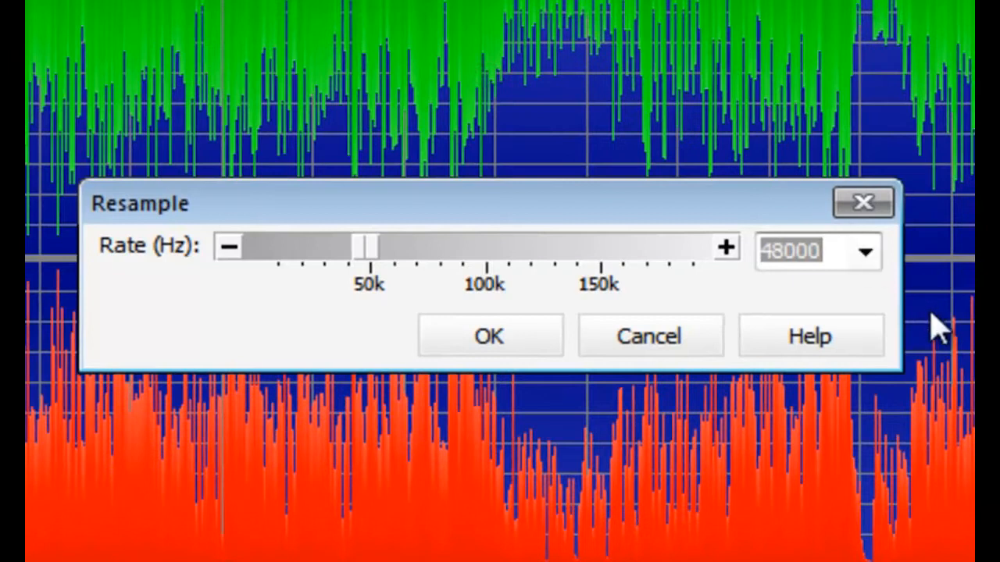
click(865, 252)
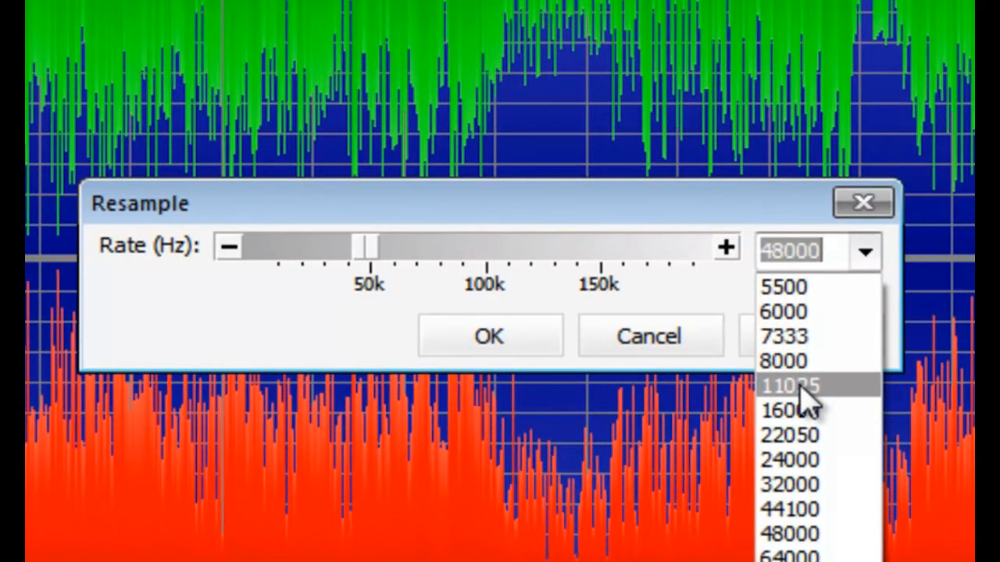
click(489, 335)
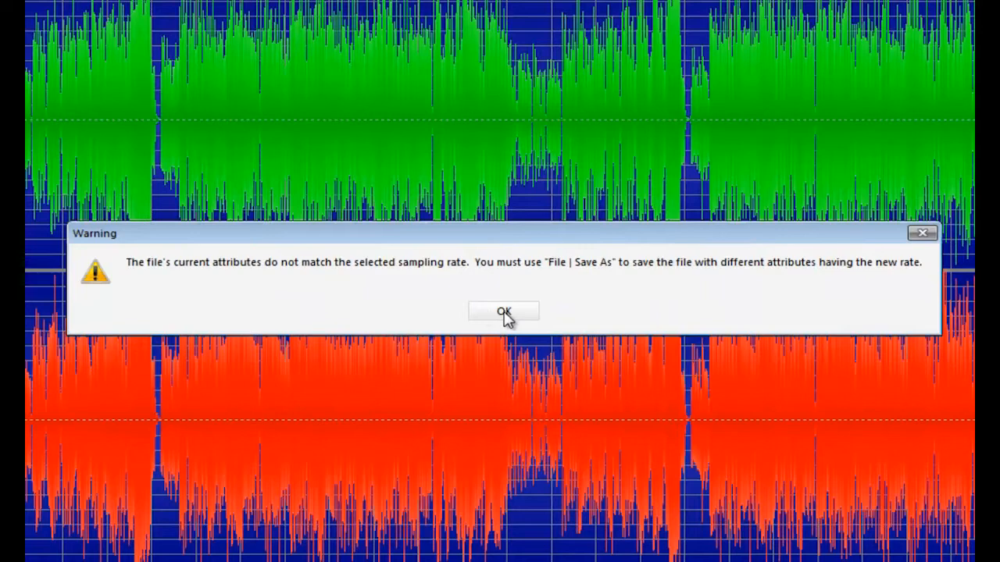
click(503, 311)
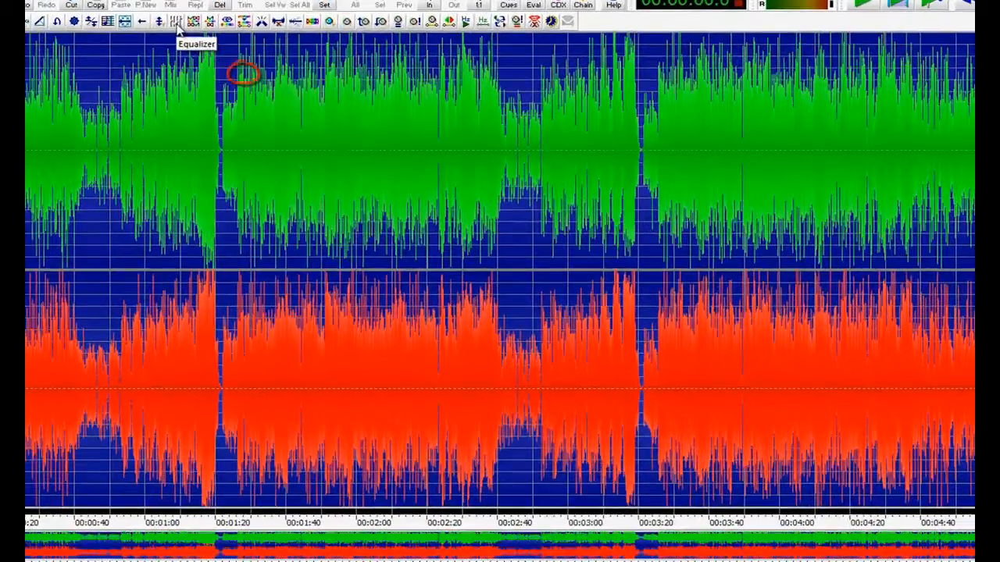
- Apply the equalizer using the 'Game, Hardcore' preset to the song
click(178, 22)
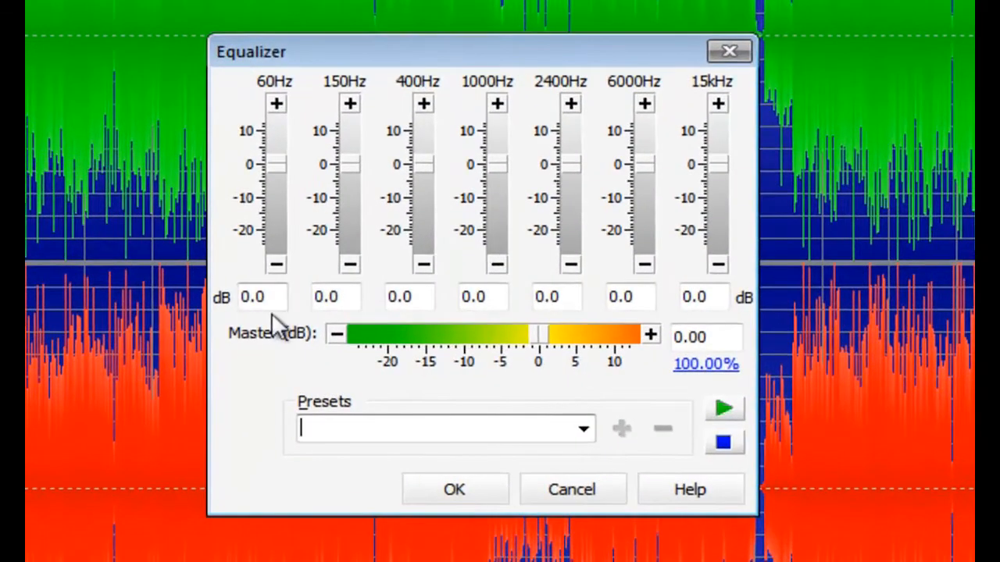
mouse_move(737, 315)
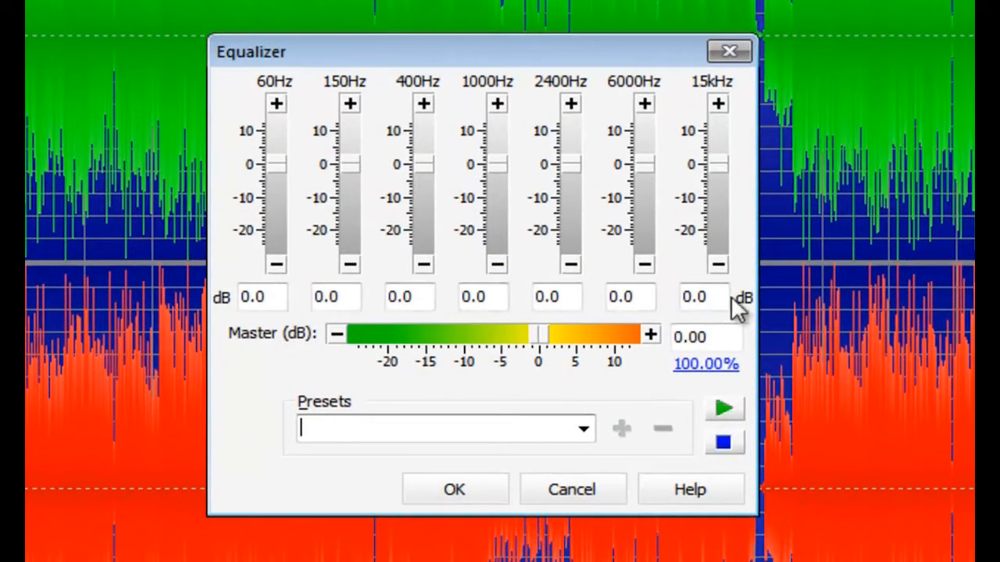
mouse_move(549, 361)
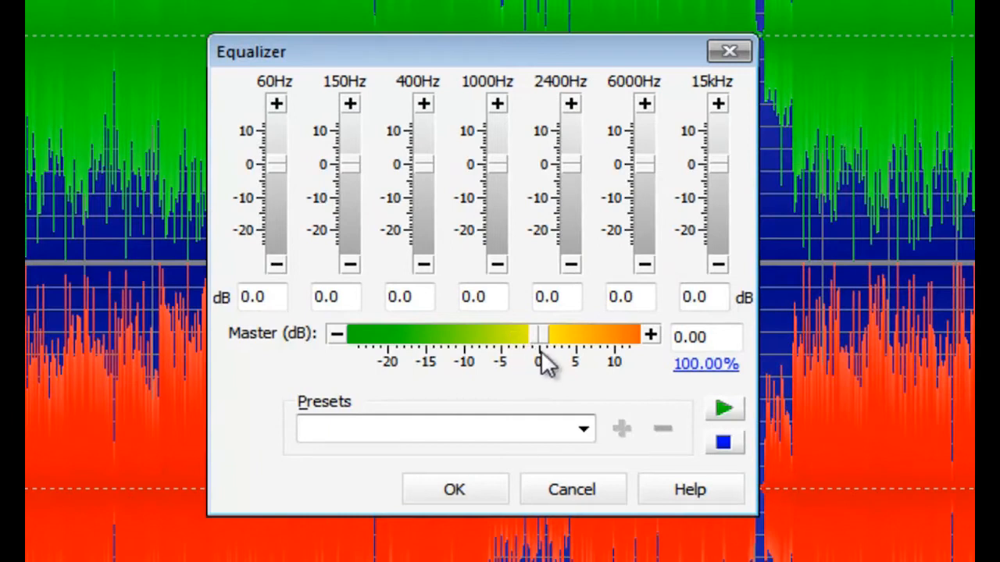
mouse_move(281, 312)
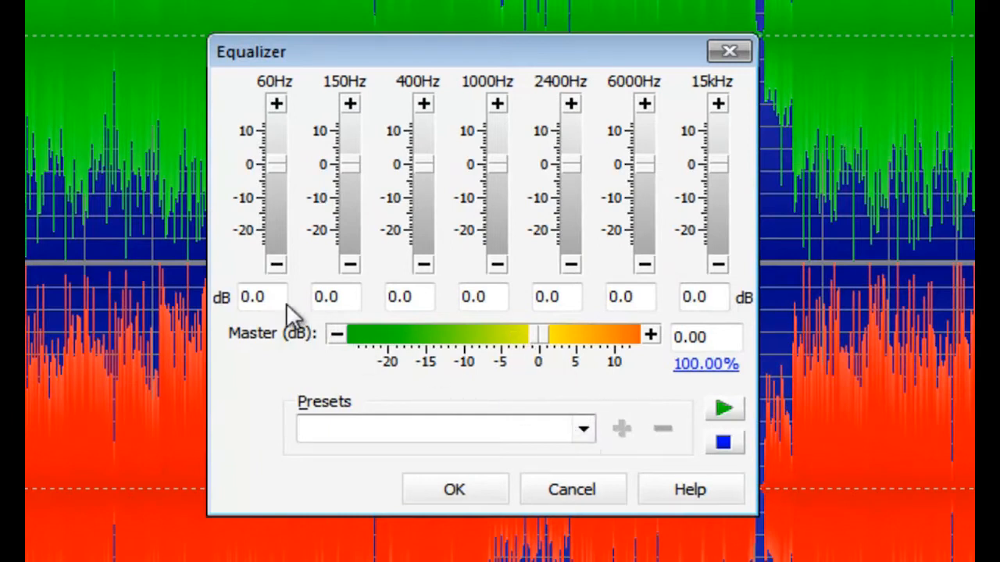
click(434, 428)
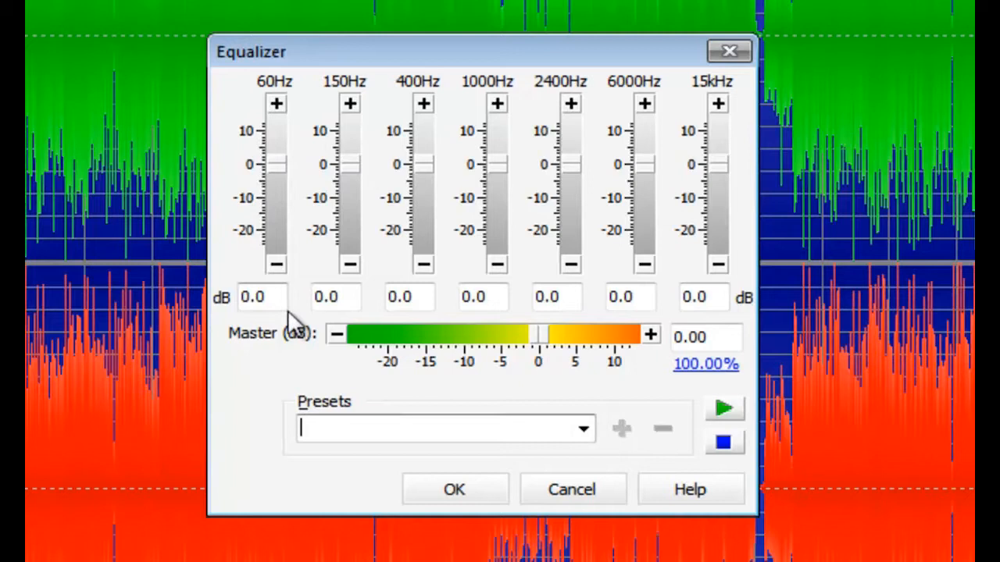
mouse_move(586, 439)
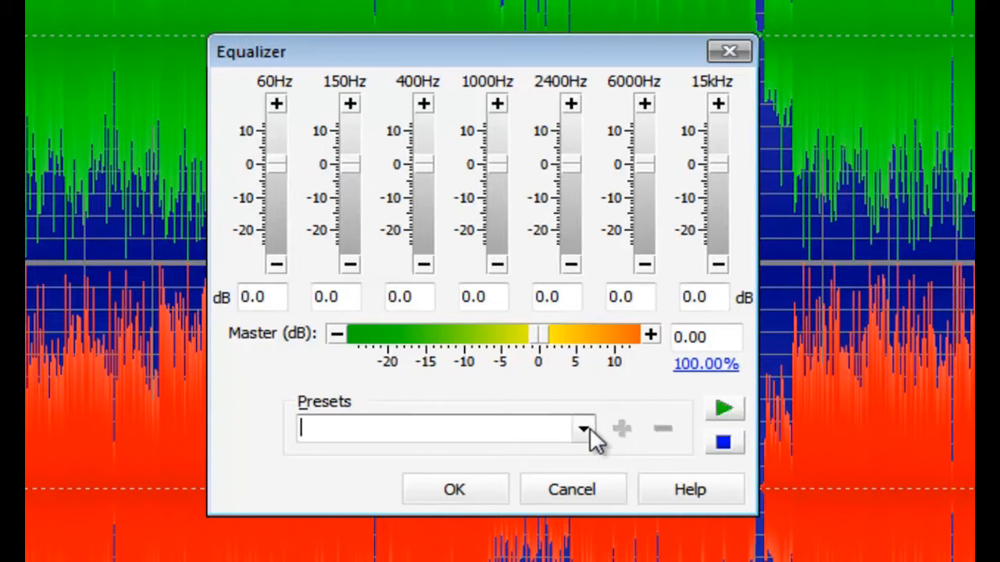
click(581, 428)
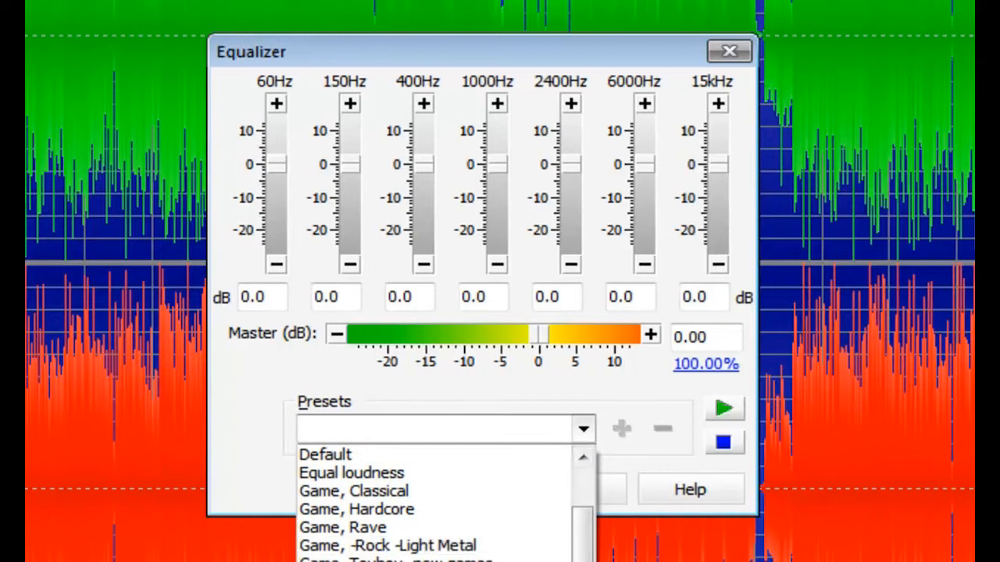
click(356, 509)
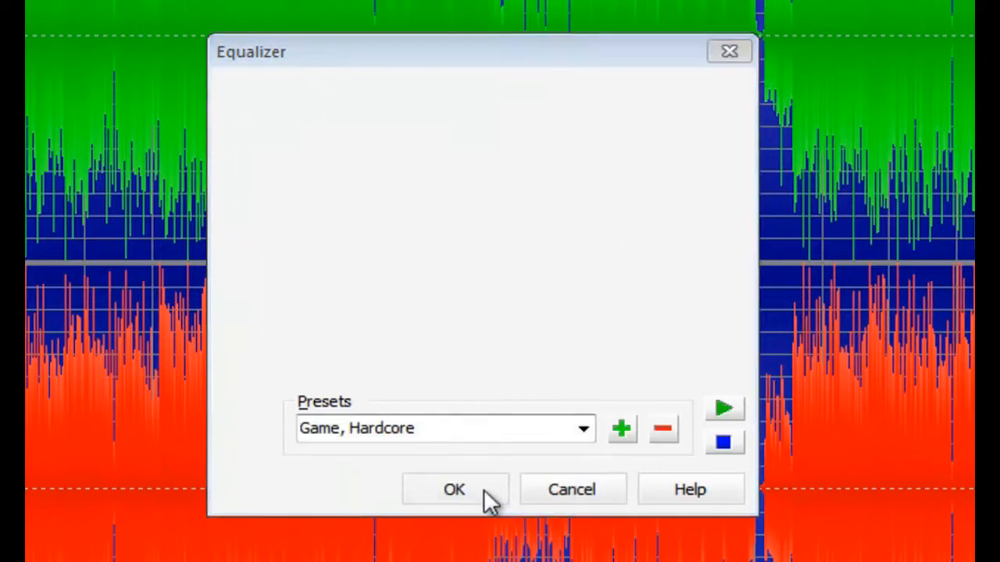
click(453, 489)
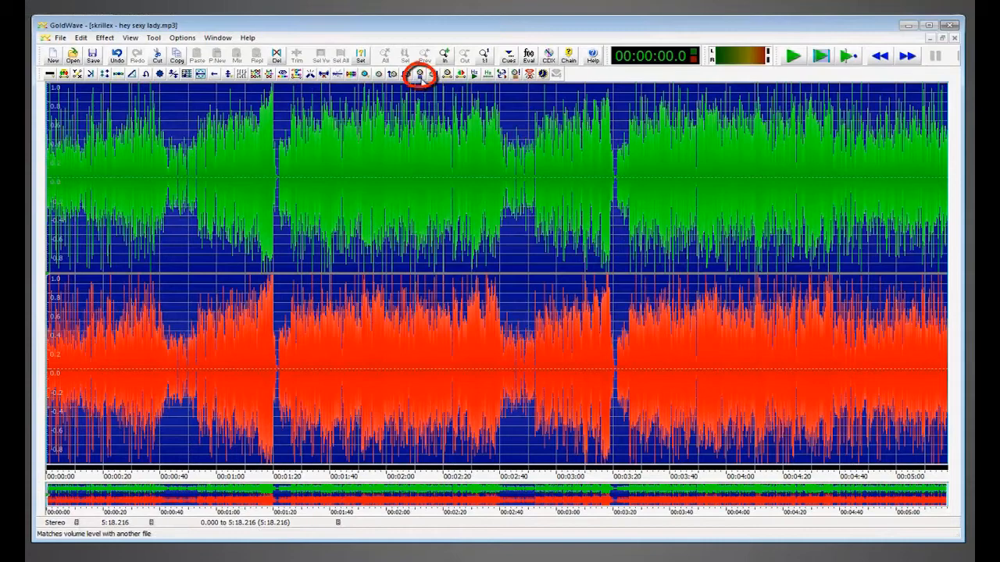
mouse_move(421, 74)
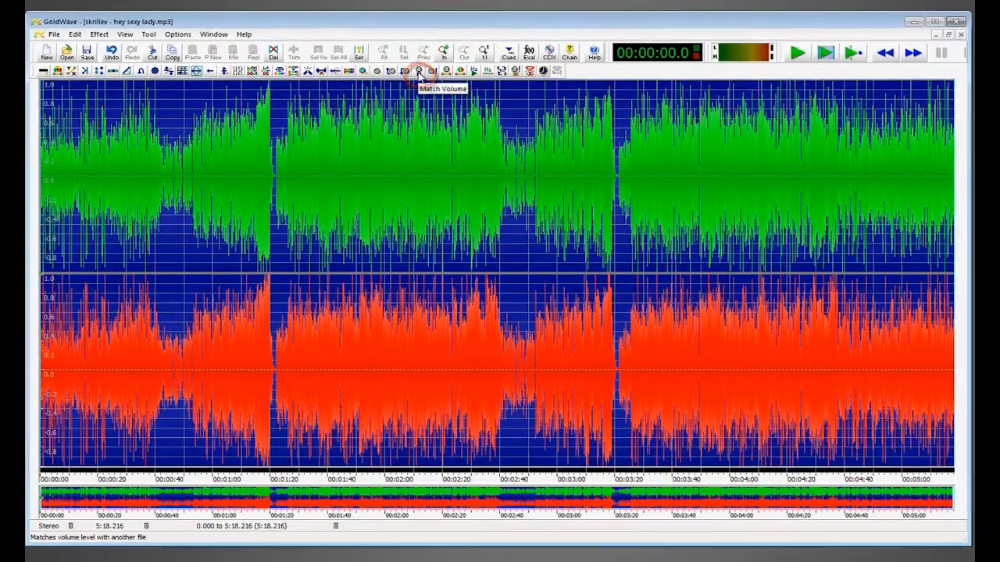
- Set Match Volume average to about -19.46 dB with 'Reduce average level to avoid clipping'
click(417, 70)
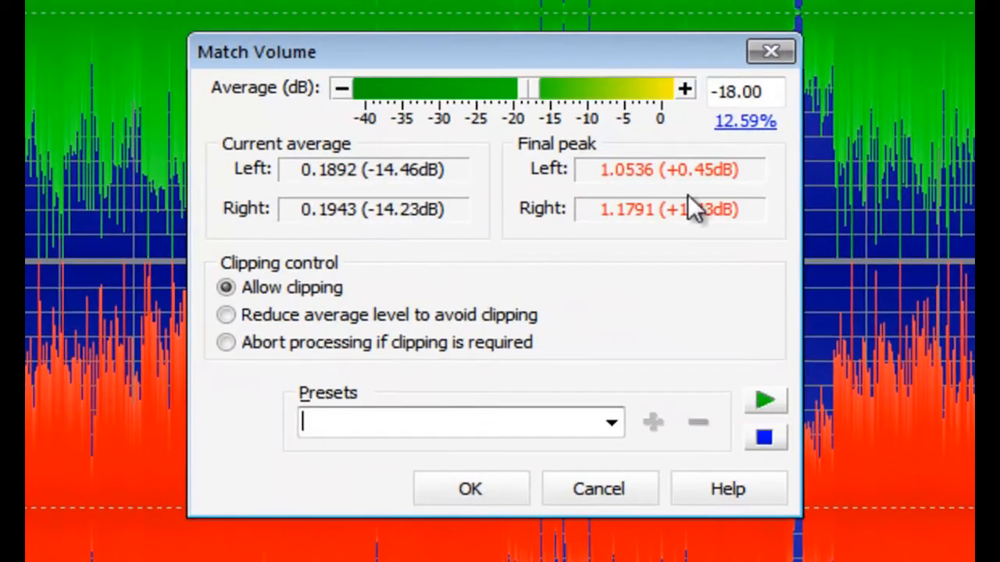
mouse_move(340, 97)
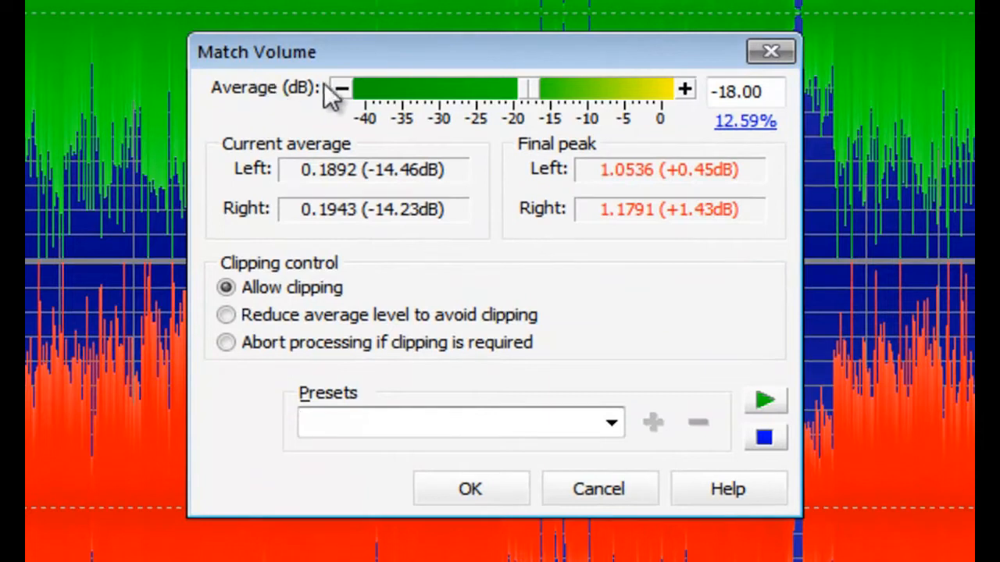
mouse_move(601, 184)
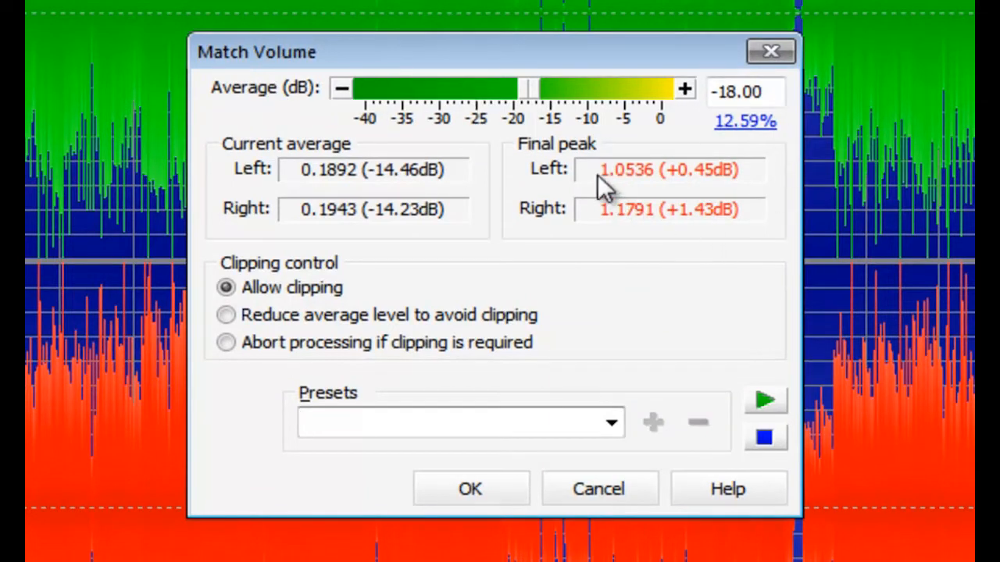
mouse_move(727, 231)
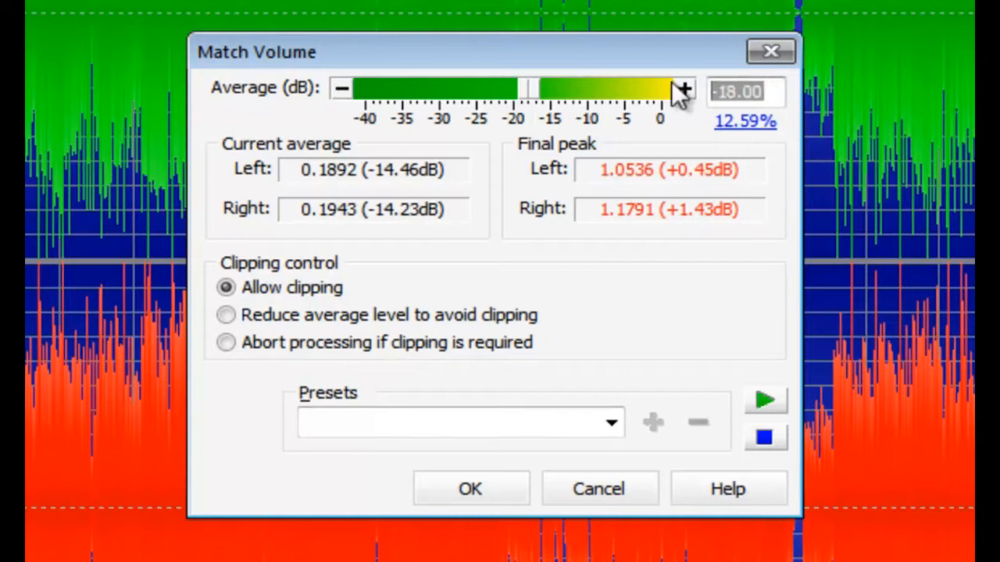
drag(523, 89, 524, 94)
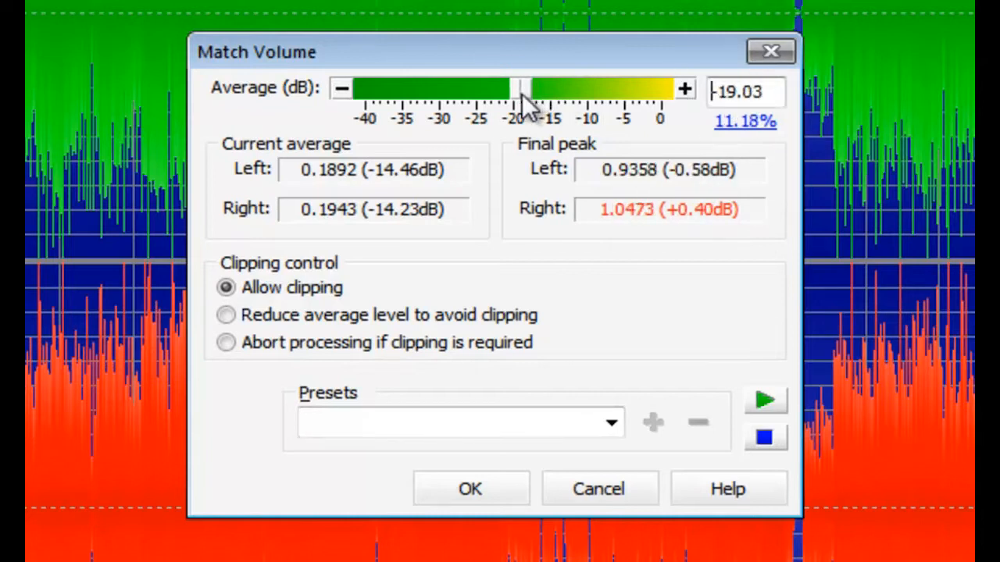
drag(522, 89, 513, 89)
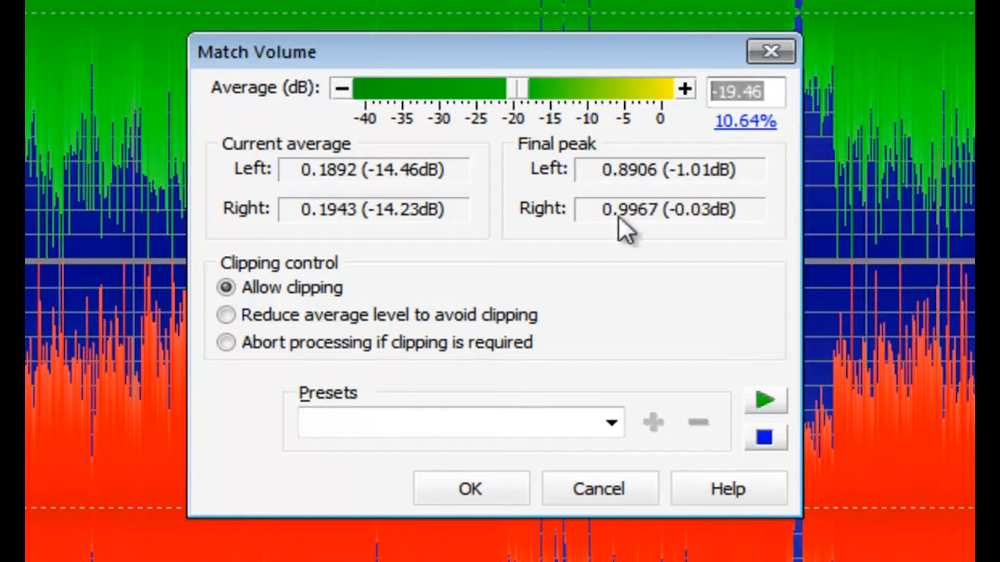
mouse_move(228, 269)
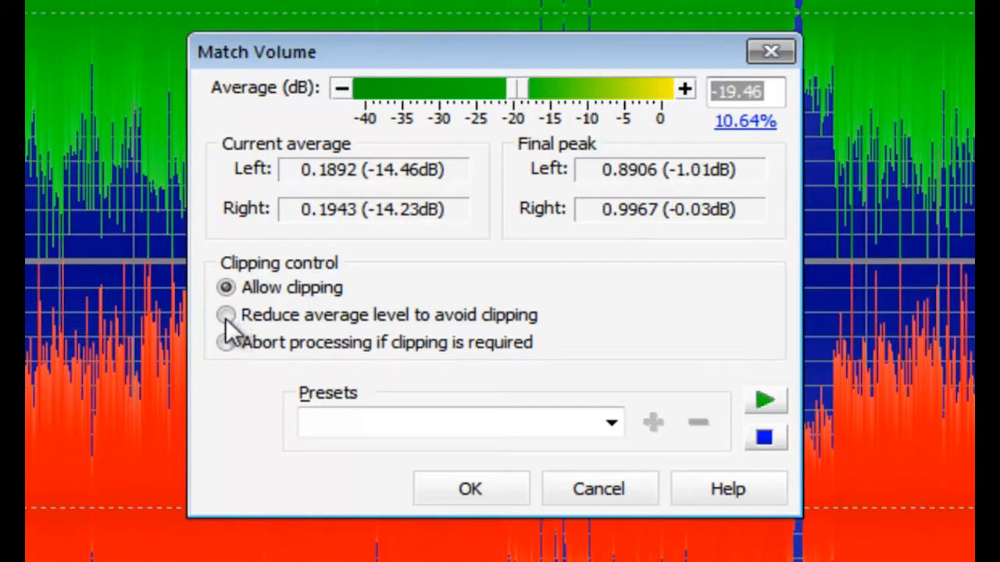
click(226, 316)
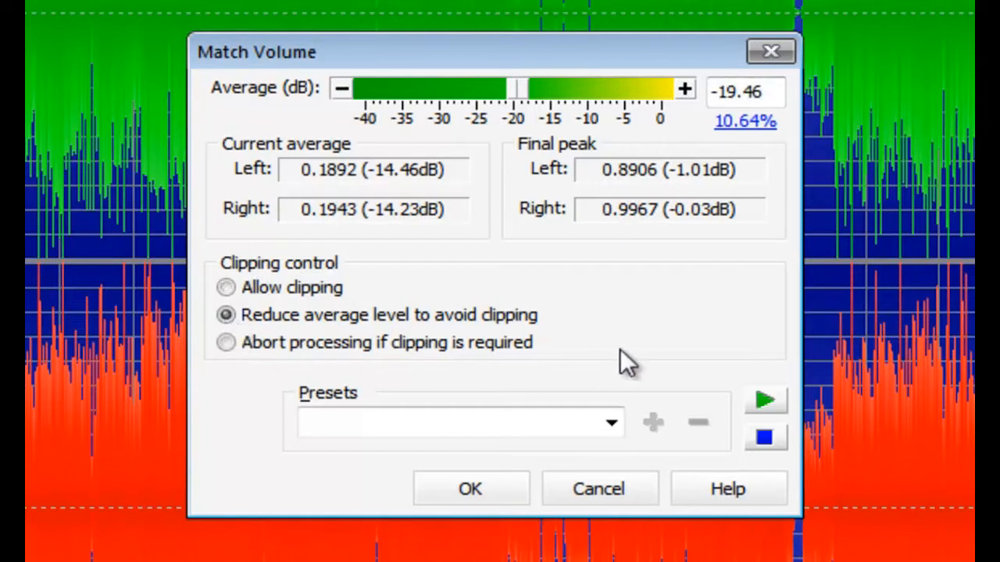
mouse_move(456, 503)
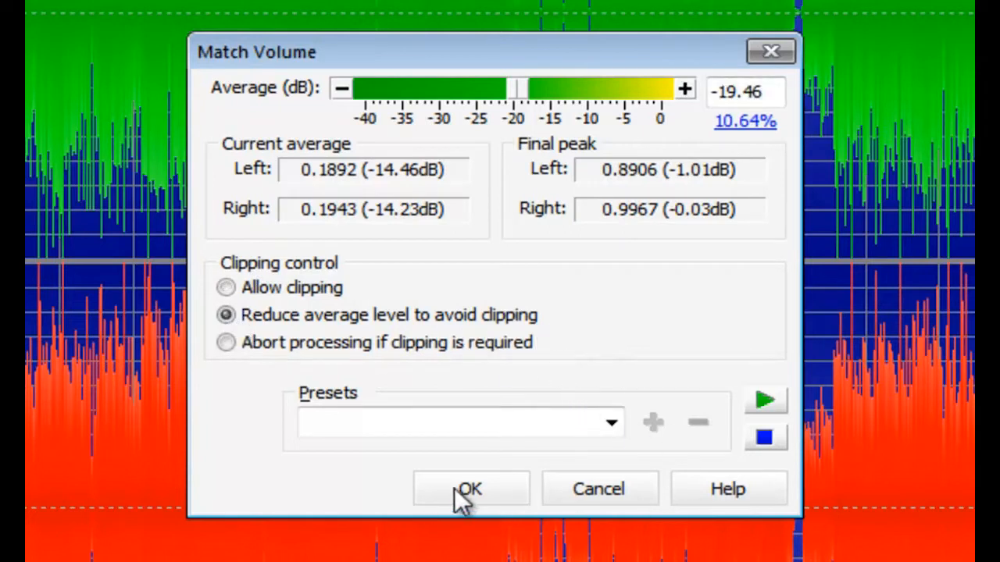
- Apply the -19.46 dB volume matching to the stereo song
click(471, 488)
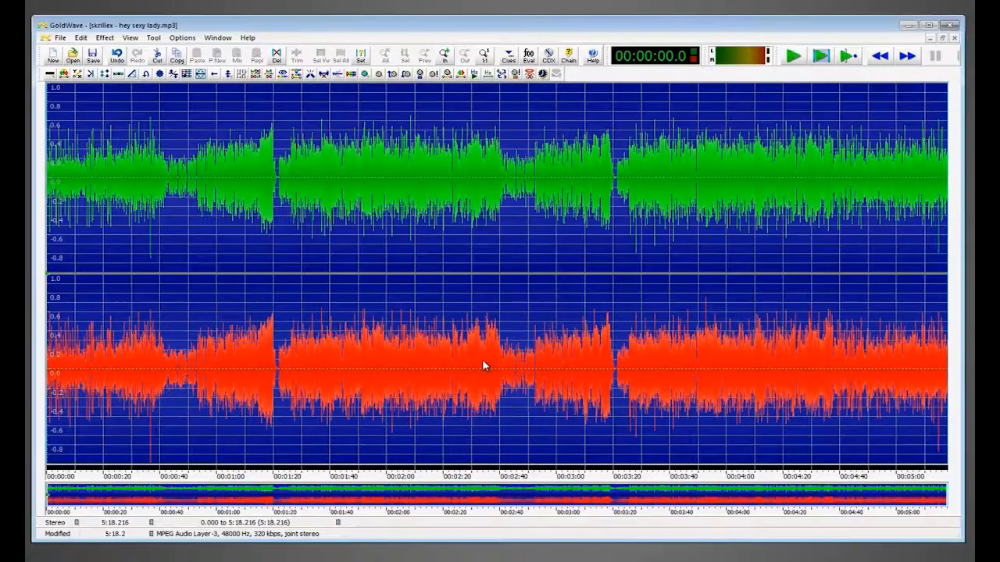
mouse_move(915, 126)
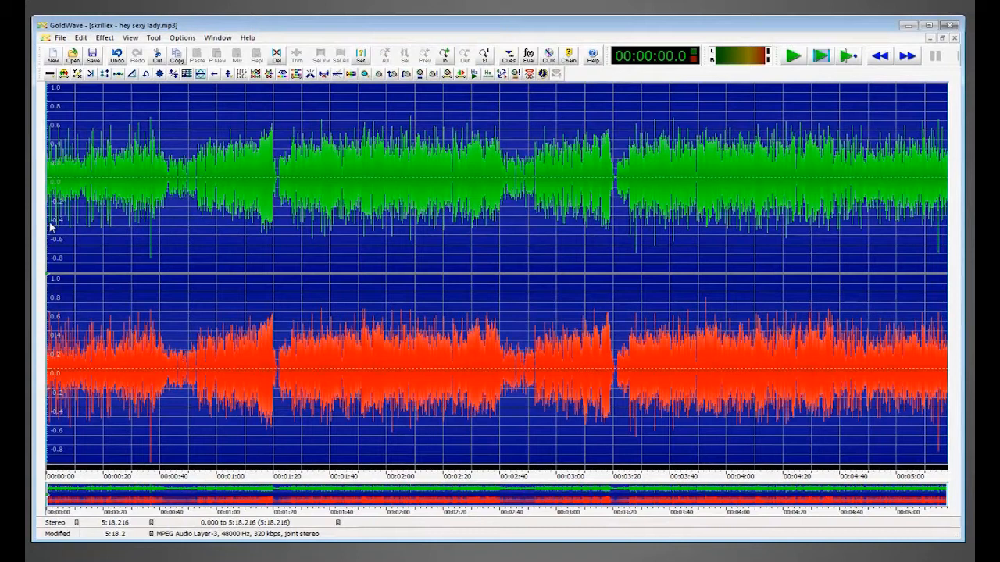
mouse_move(150, 276)
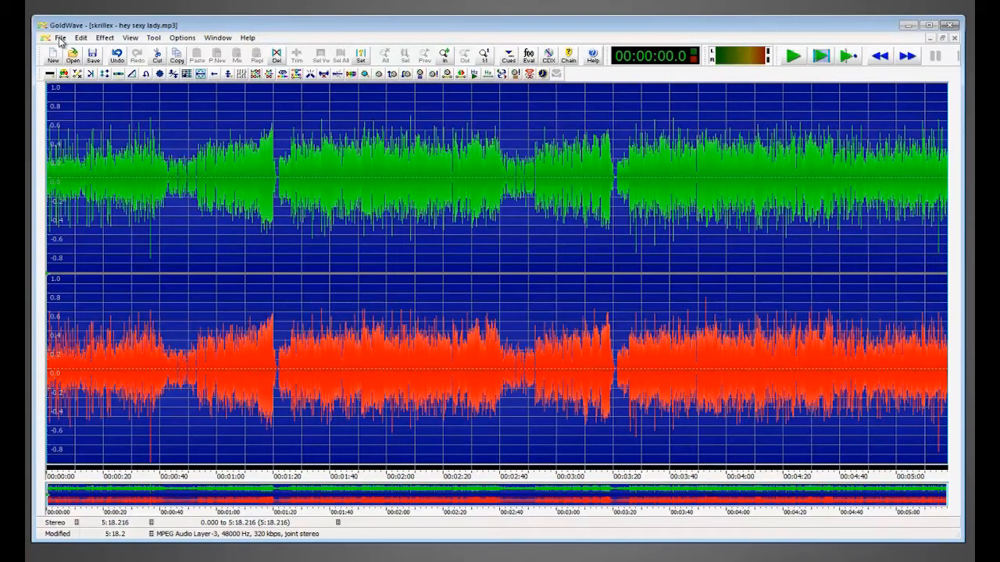
- Start Save As and switch the save location to the output folder
click(56, 38)
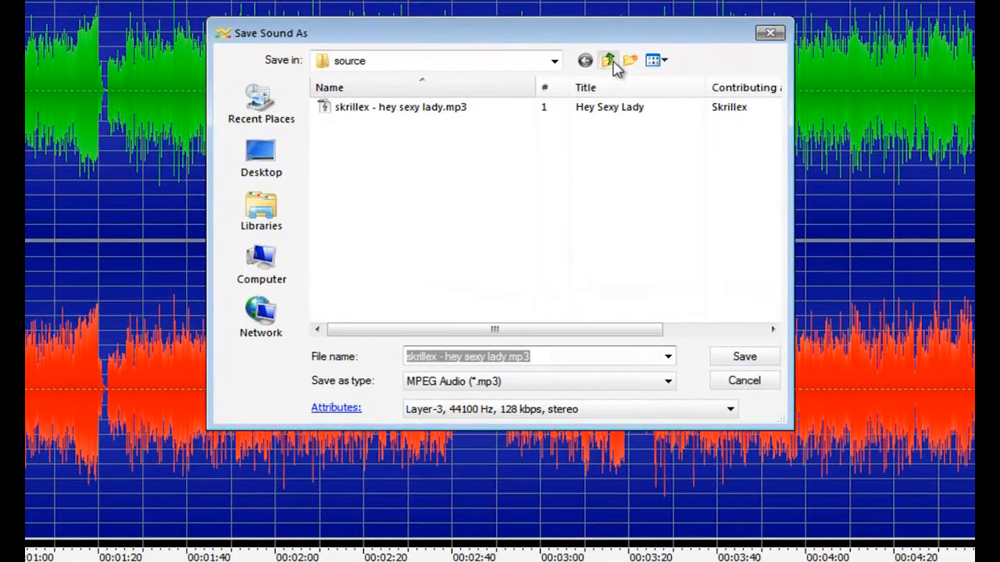
click(609, 59)
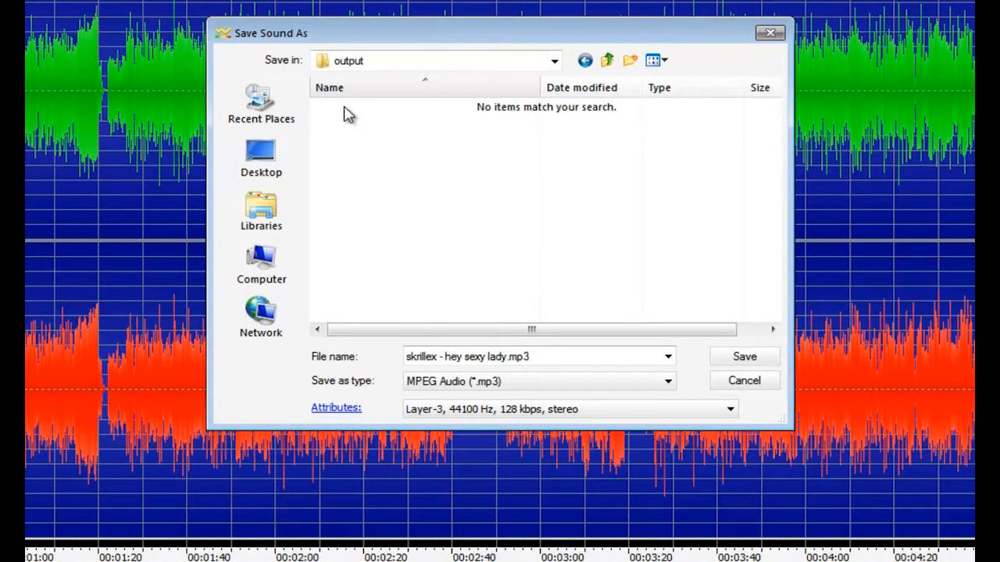
mouse_move(327, 164)
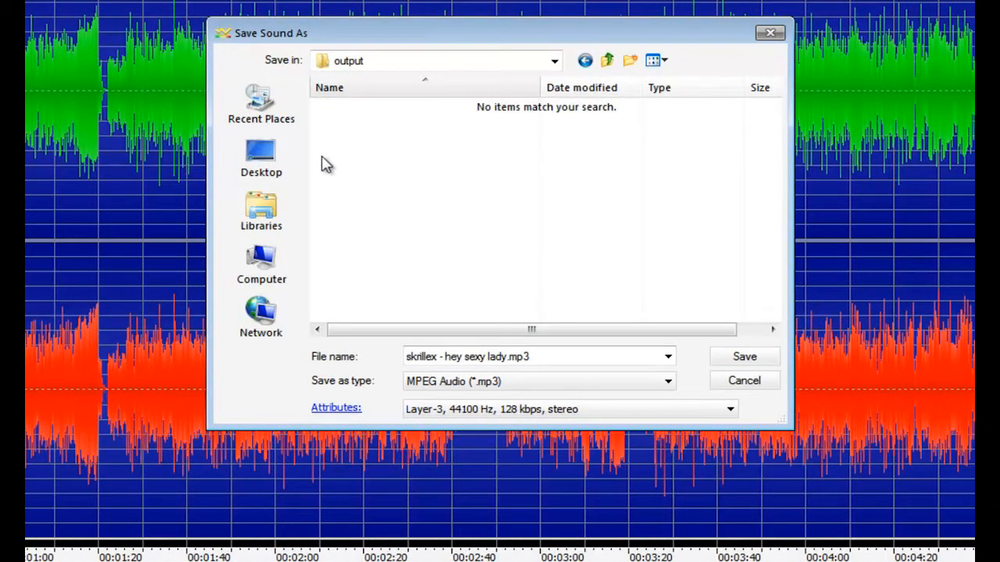
mouse_move(498, 249)
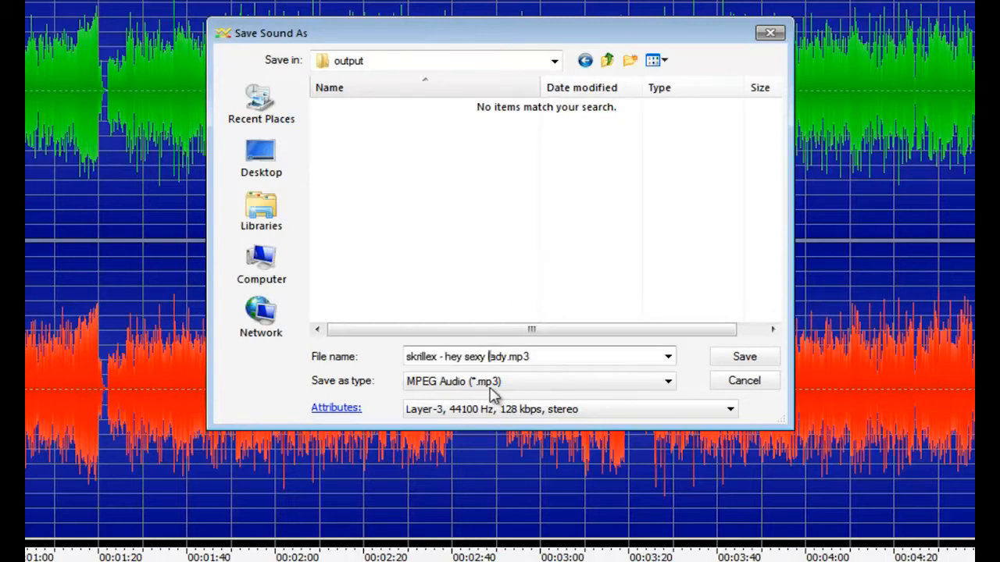
- Save as Wave (*.wav) with PCM signed 16 bit mono attributes into the output folder
click(666, 381)
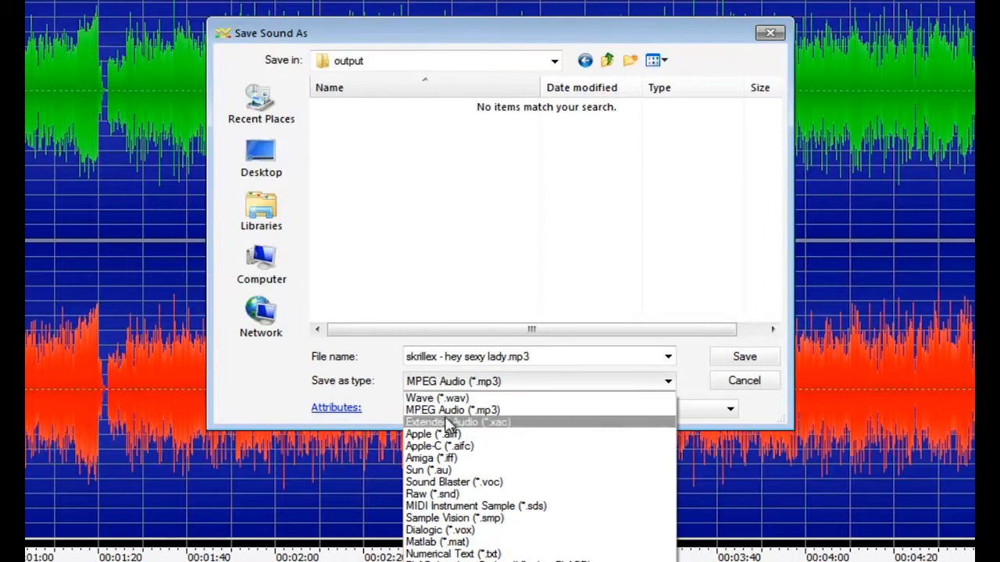
click(434, 398)
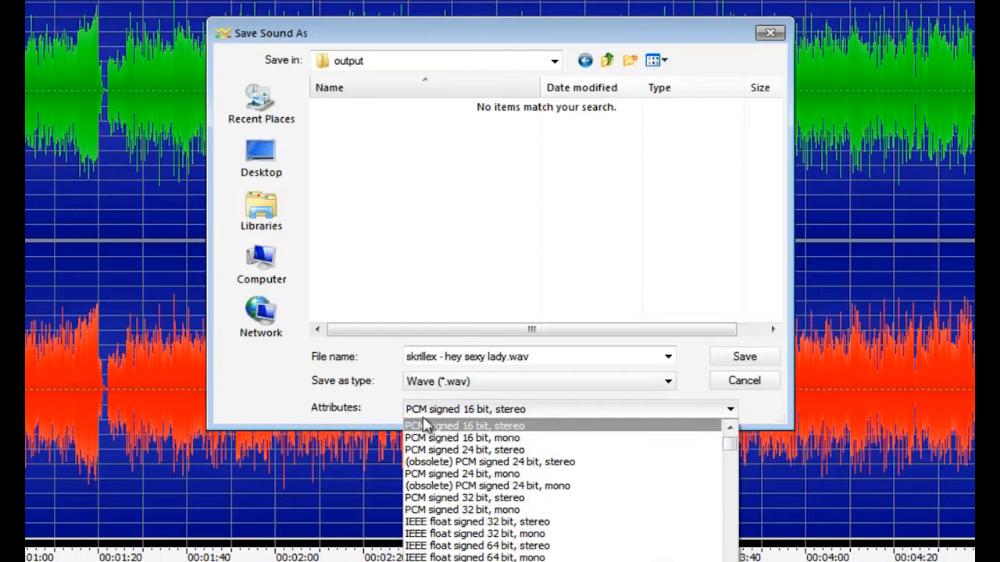
mouse_move(437, 438)
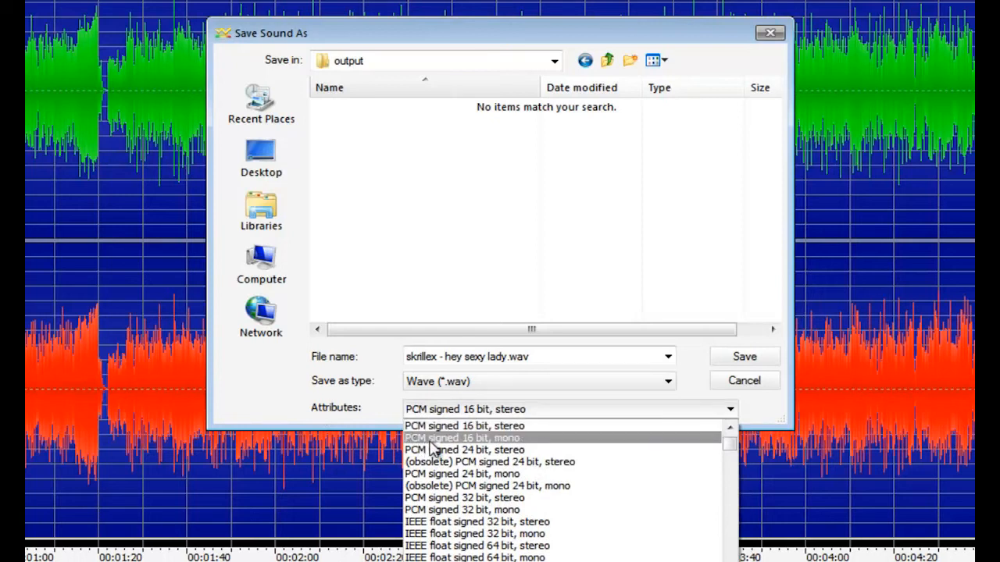
mouse_move(528, 444)
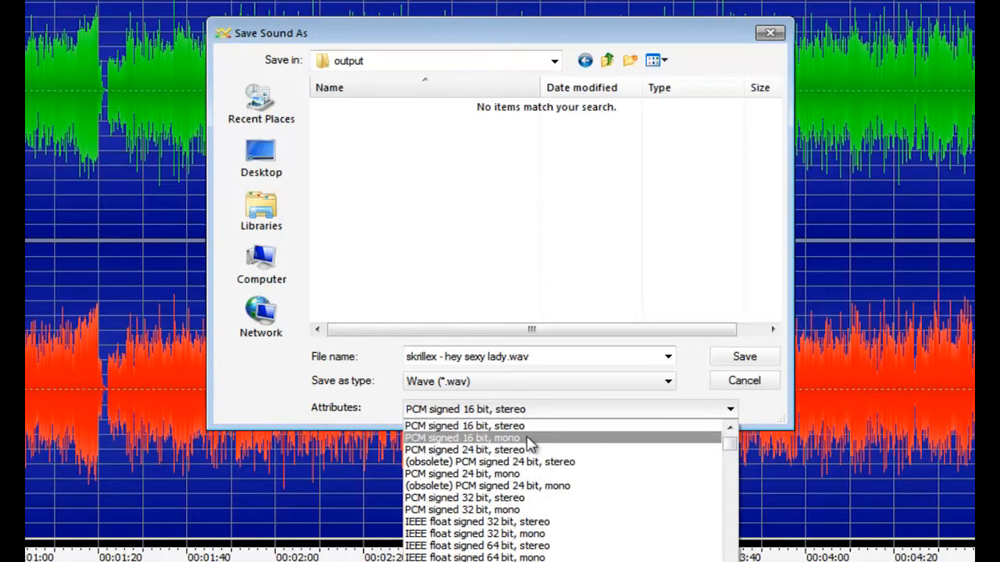
click(462, 437)
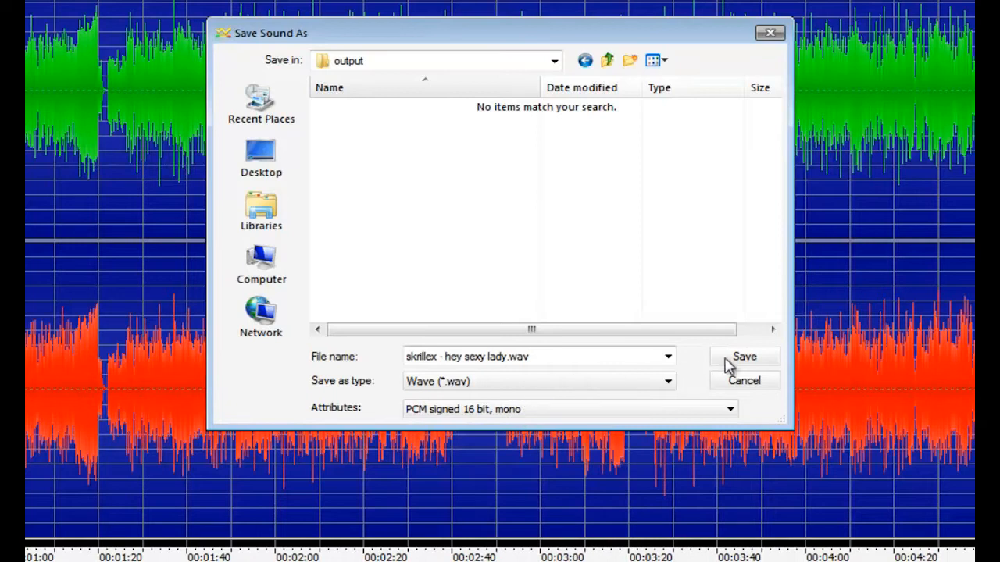
click(744, 356)
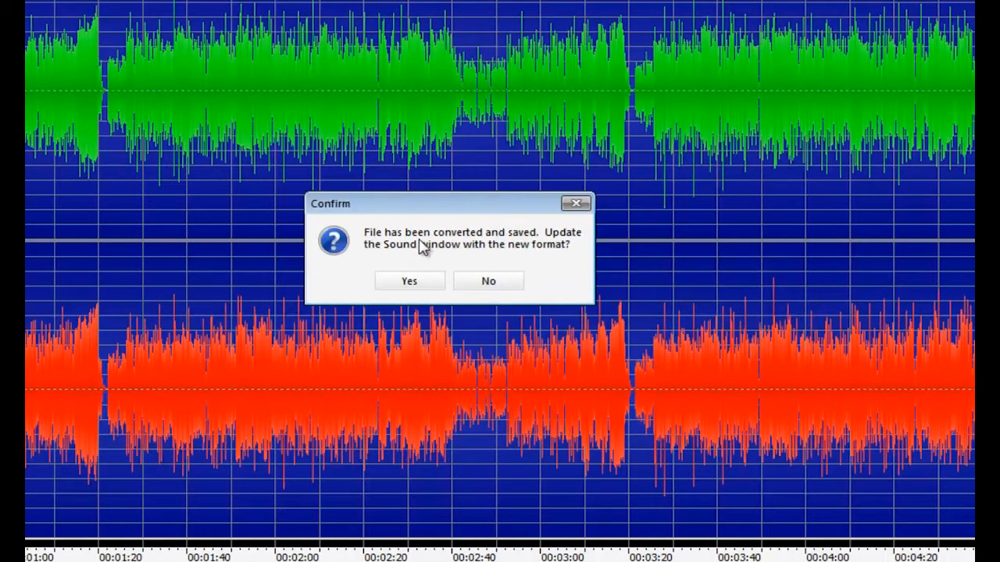
mouse_move(521, 266)
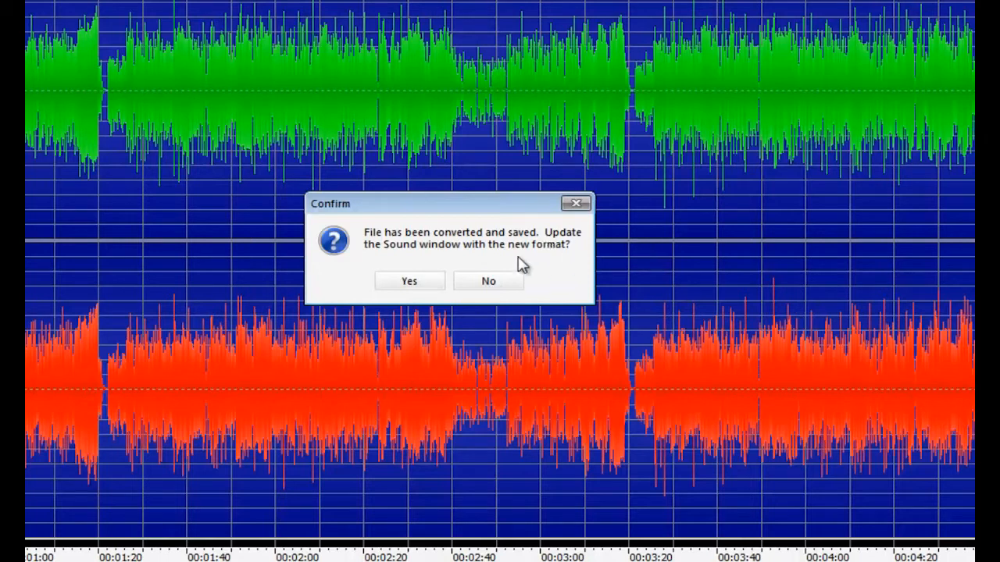
mouse_move(435, 289)
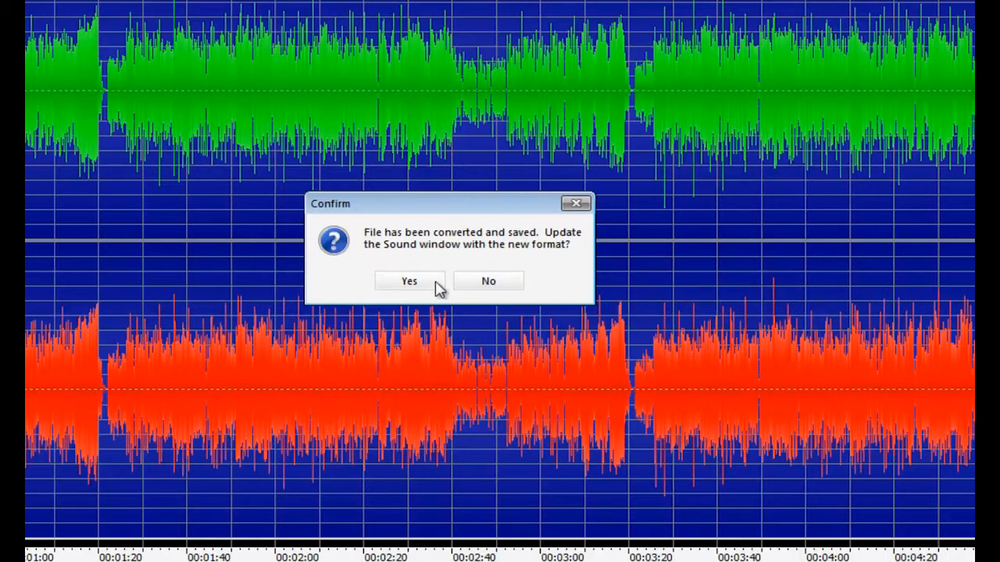
mouse_move(415, 294)
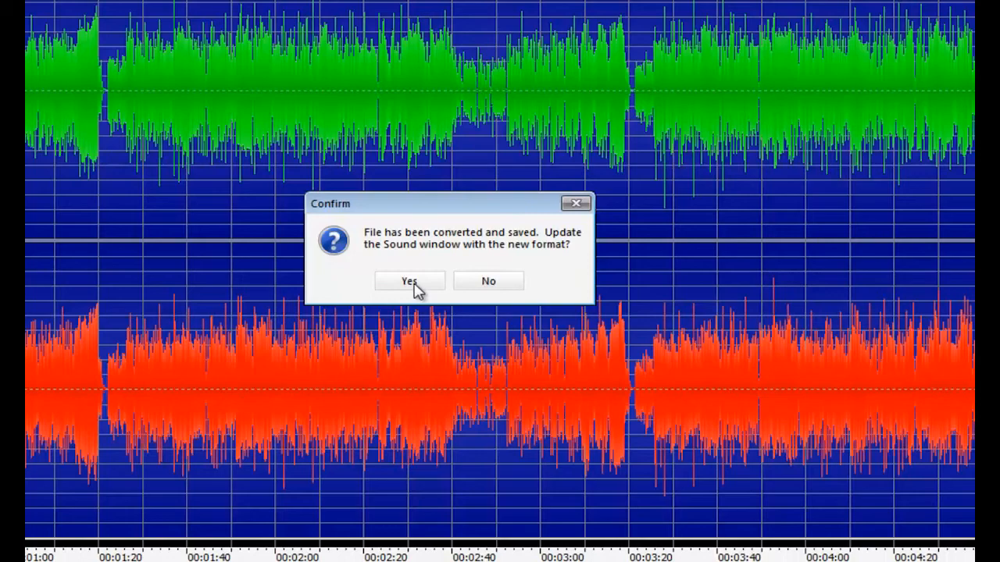
- Accept updating the sound window to the saved 16-bit mono 11025 Hz format
click(410, 281)
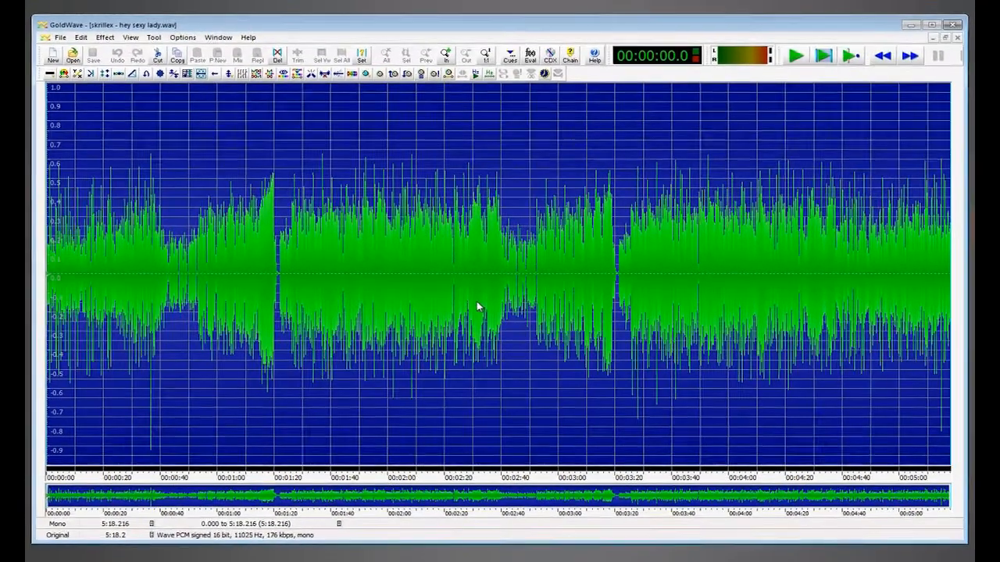
mouse_move(907, 461)
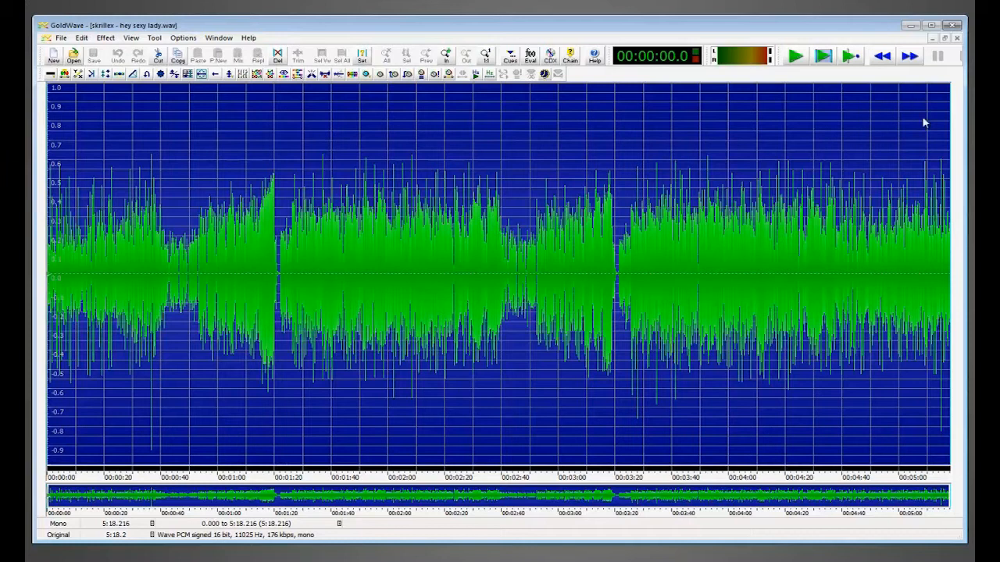
mouse_move(114, 448)
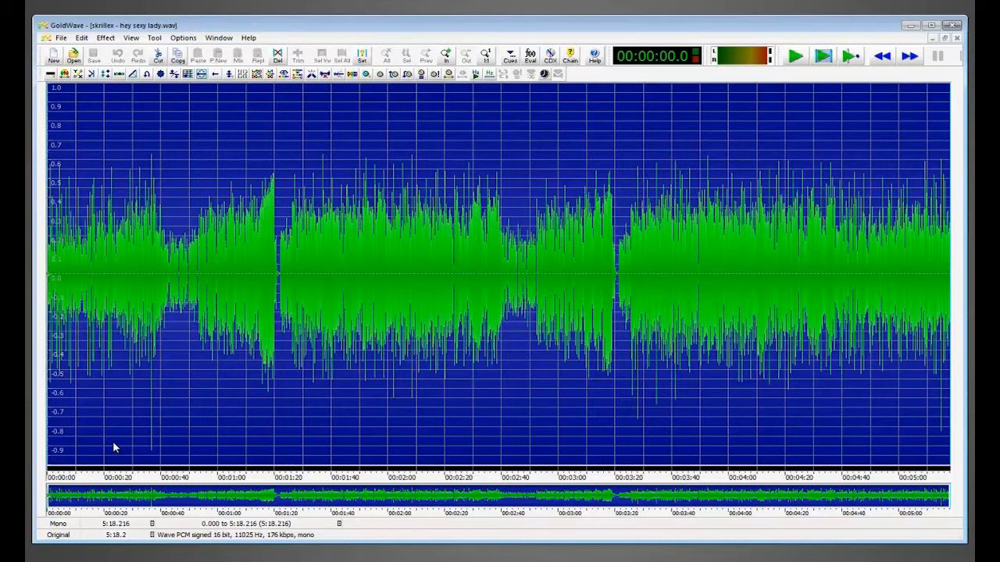